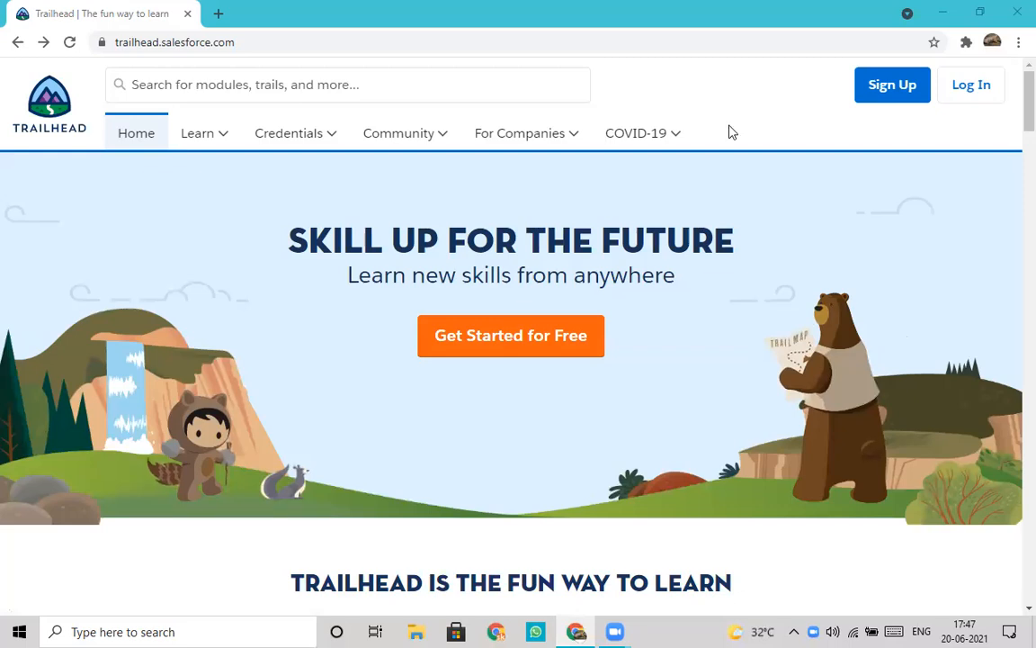
{"action": "mouse_move", "coordinate": [813, 108]}
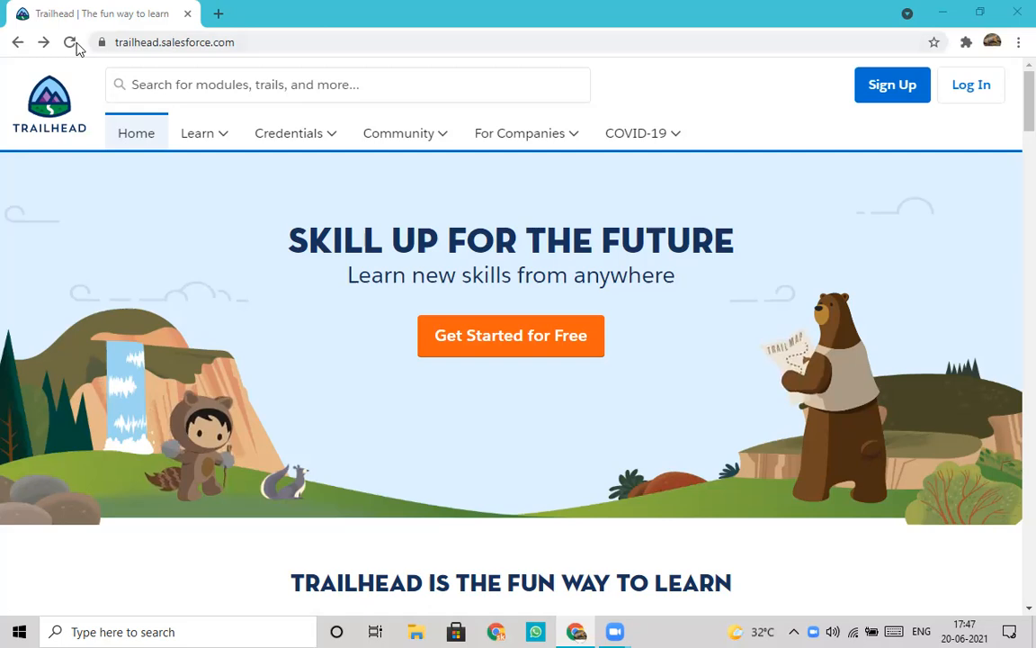
Begin sign-up for a new account from the Trailhead home page.
{"action": "left_click", "coordinate": [173, 43]}
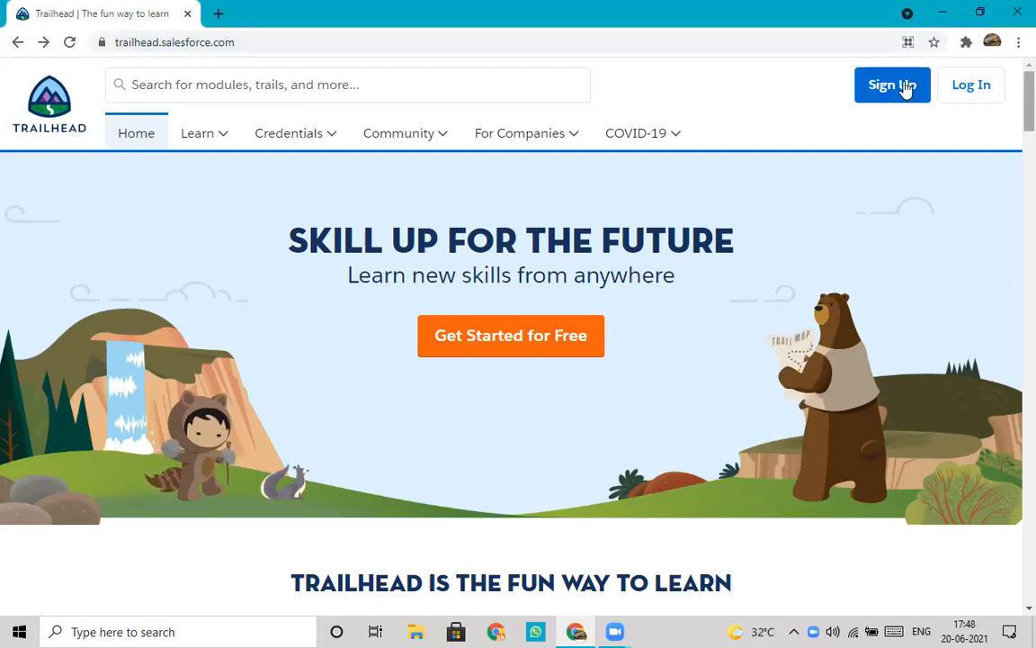
{"action": "left_click", "coordinate": [892, 85]}
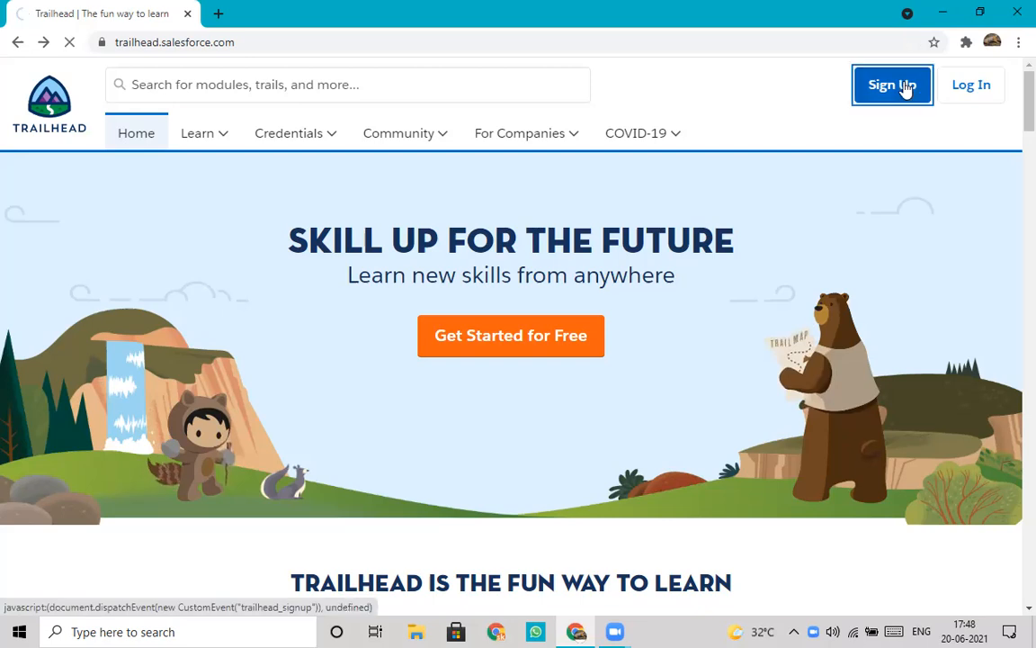
Sign up through an existing provider account so the profile form prefills first and last name.
{"action": "left_click", "coordinate": [893, 84]}
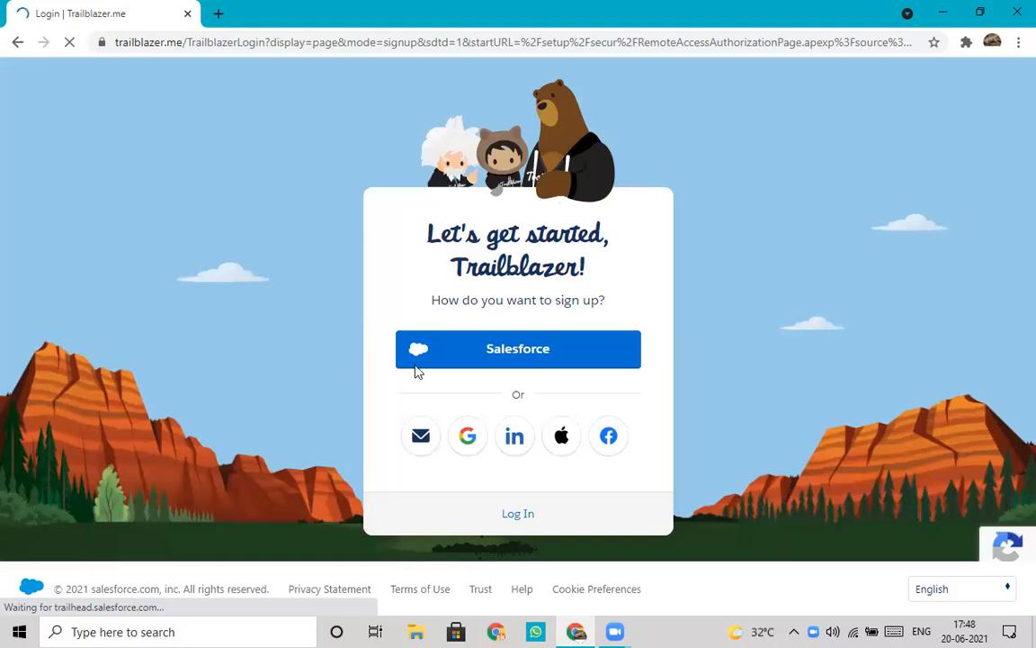
{"action": "mouse_move", "coordinate": [468, 437]}
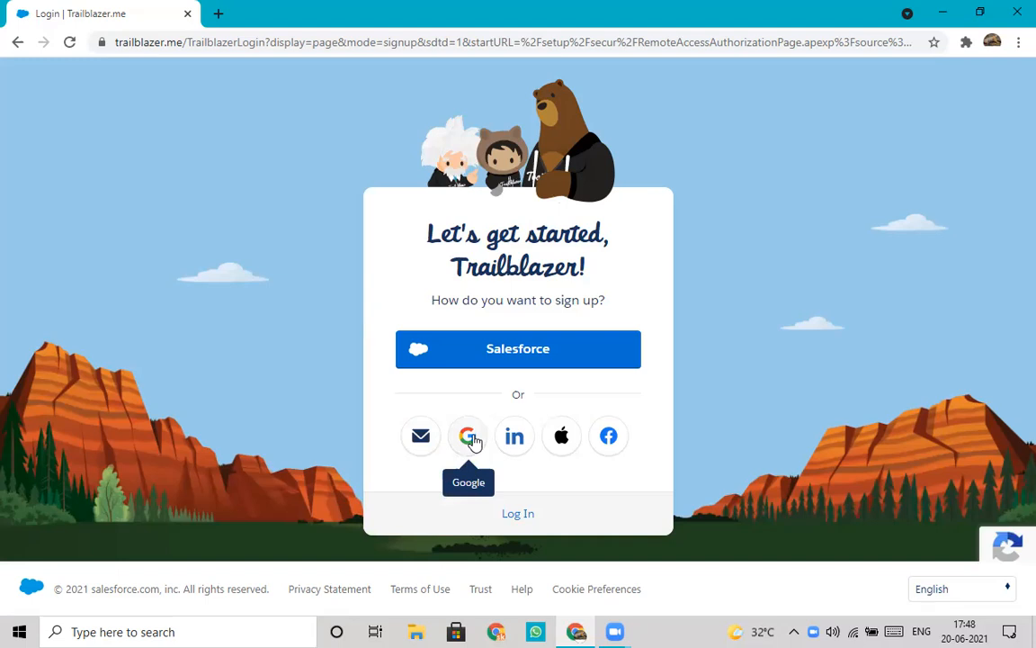
{"action": "mouse_move", "coordinate": [515, 443]}
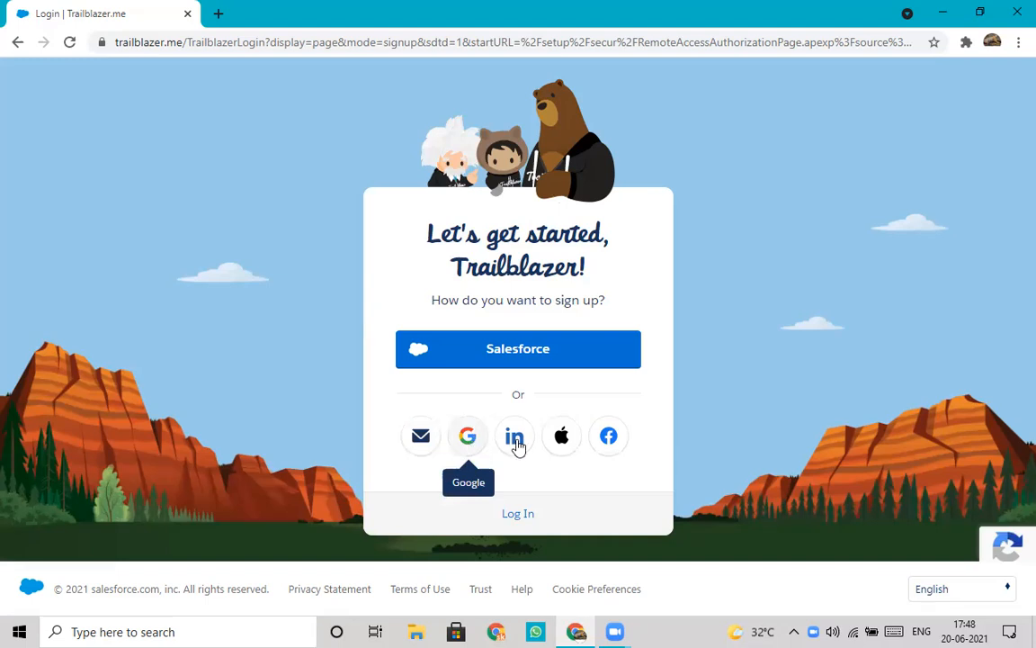
{"action": "mouse_move", "coordinate": [617, 502]}
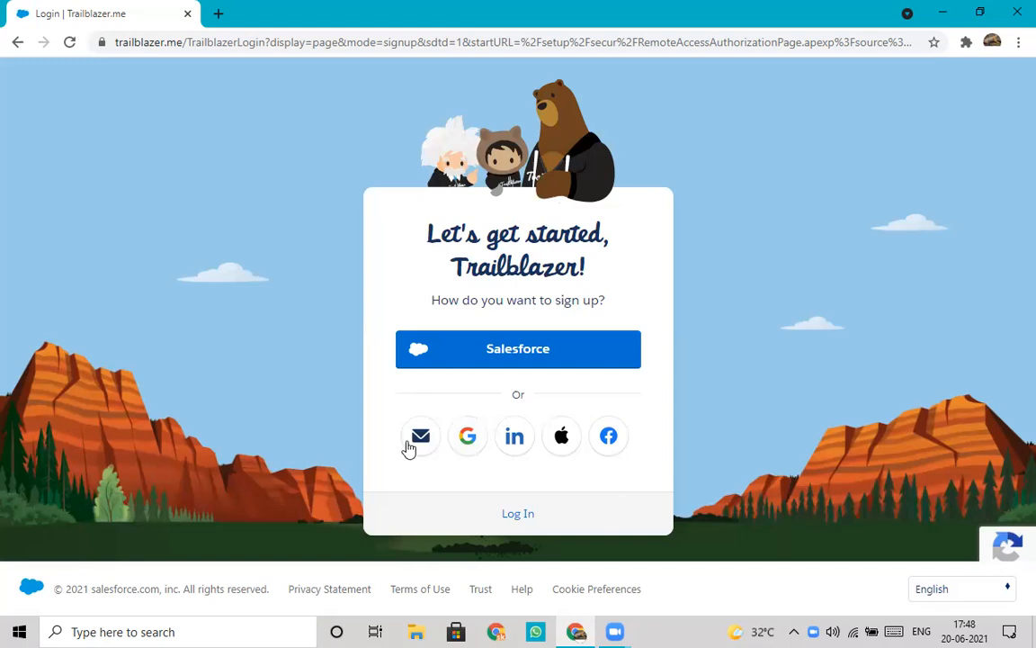
{"action": "mouse_move", "coordinate": [597, 588]}
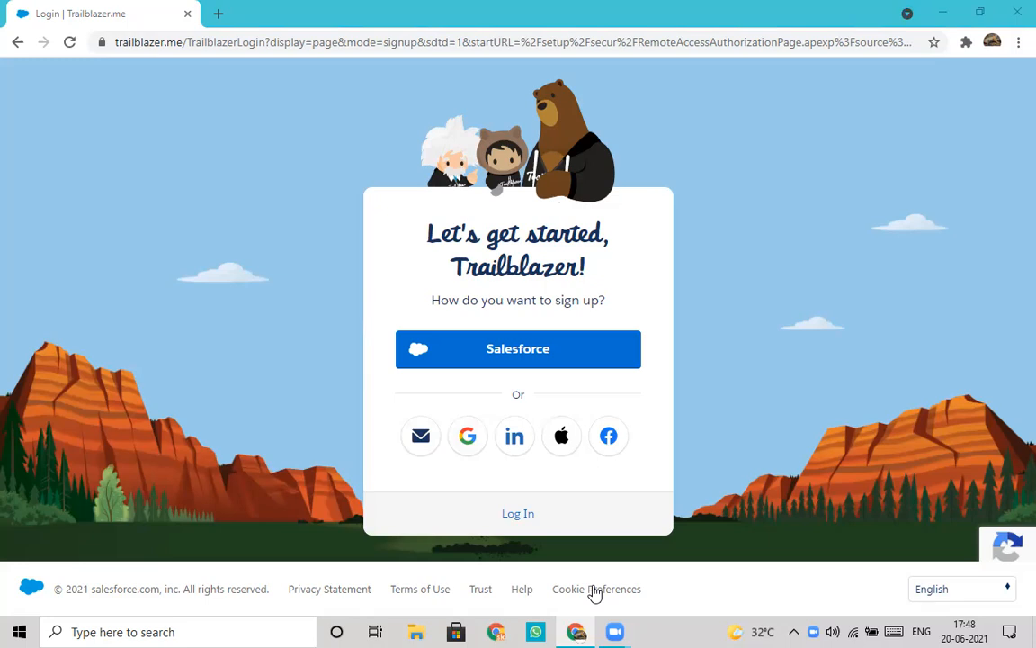
{"action": "left_click", "coordinate": [518, 349]}
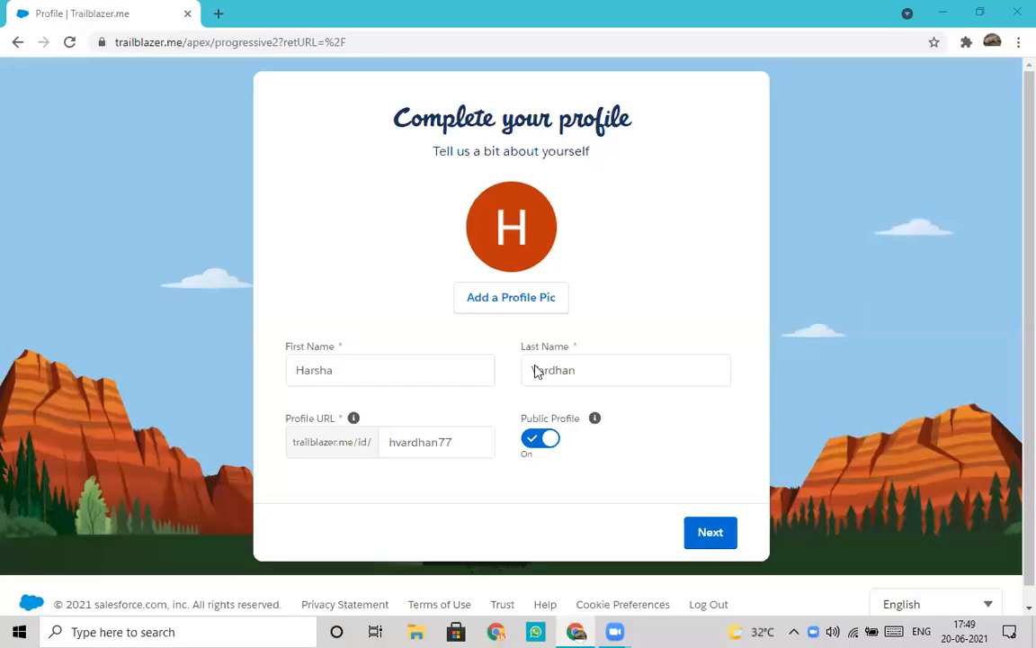
Check the last name, enter a profile URL and submit it (rejected as unavailable).
{"action": "left_click", "coordinate": [389, 371]}
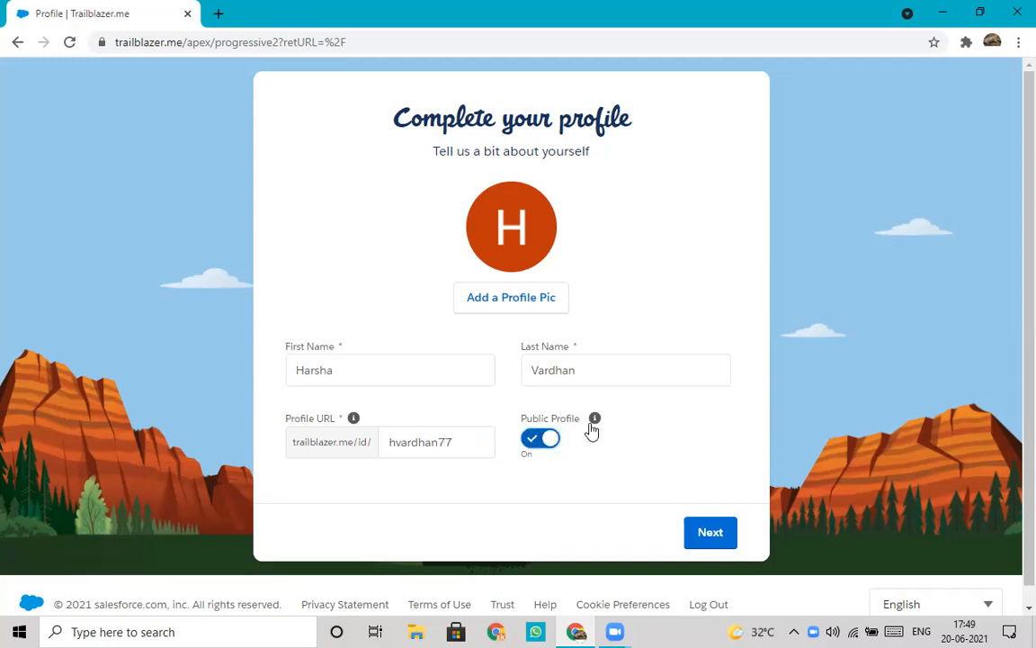
{"action": "mouse_move", "coordinate": [594, 418]}
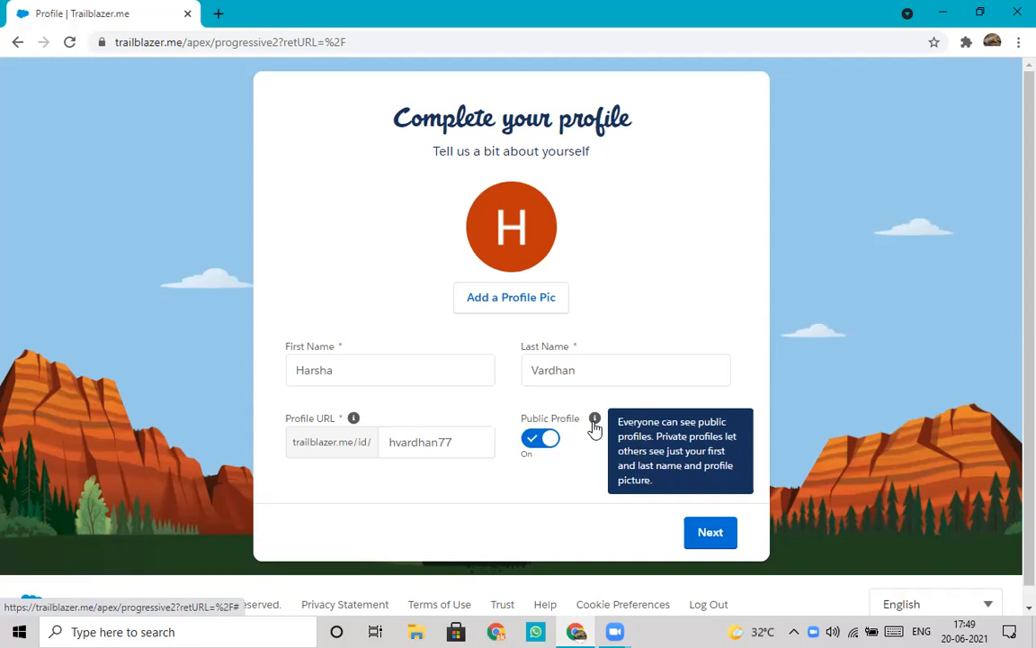
{"action": "mouse_move", "coordinate": [511, 226]}
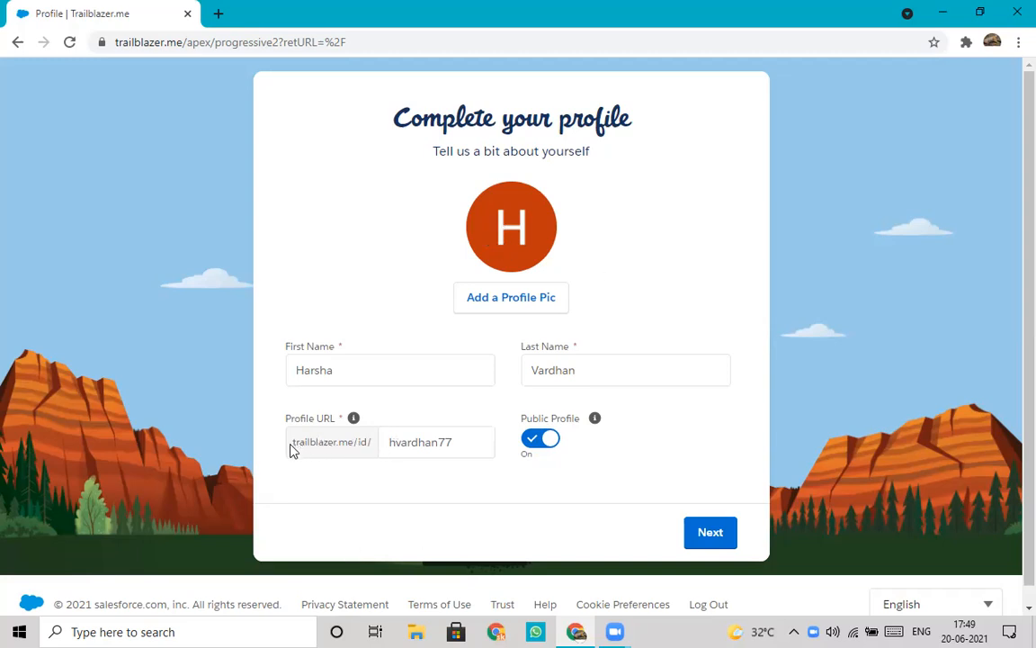
{"action": "left_click", "coordinate": [438, 443]}
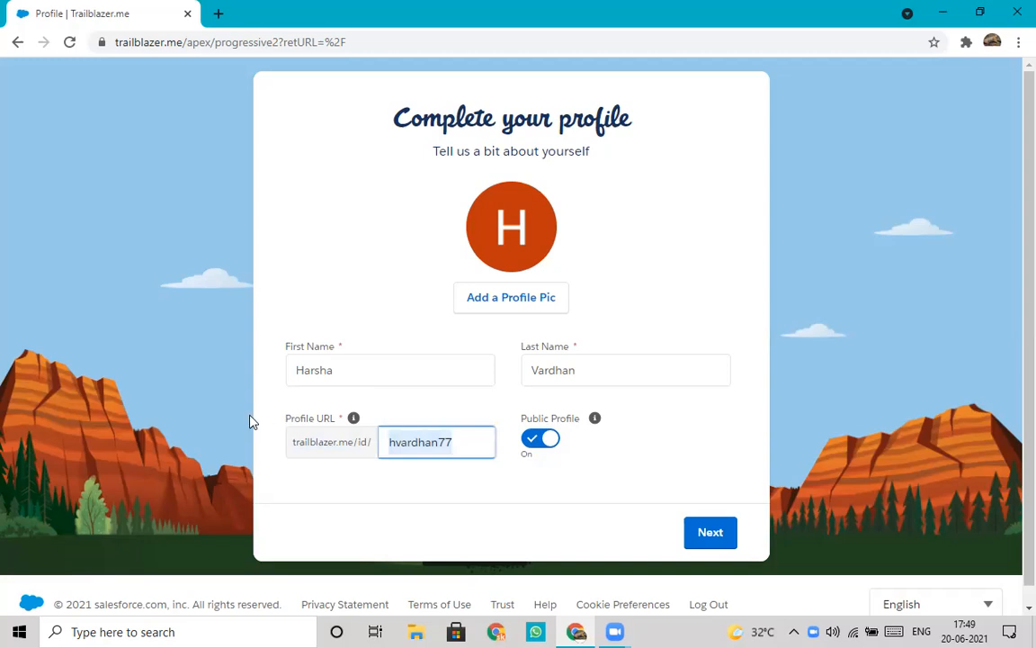
{"action": "mouse_move", "coordinate": [615, 497]}
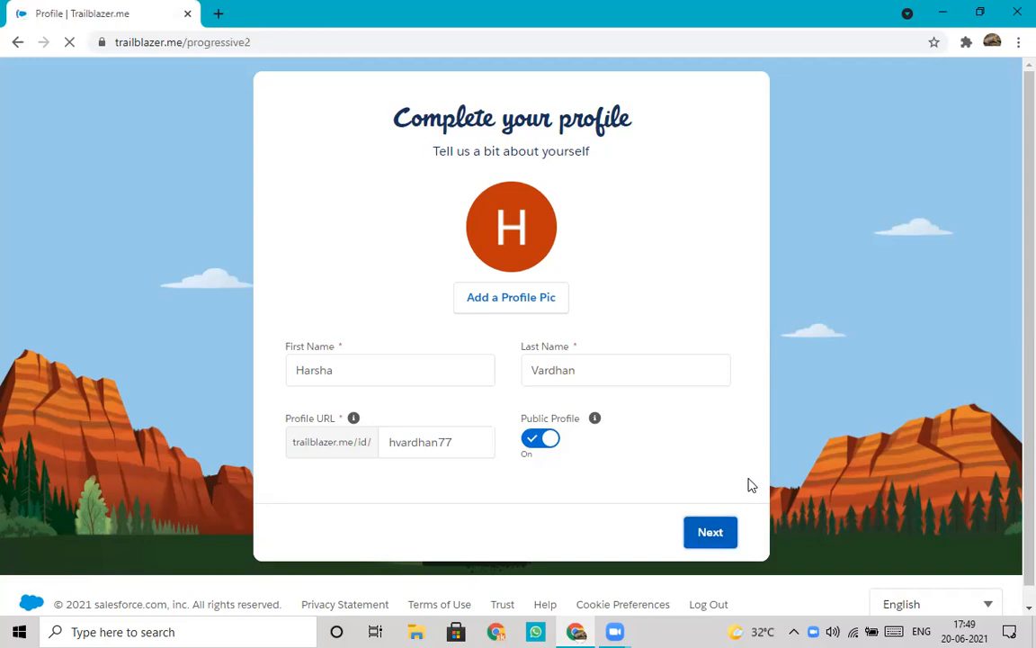
{"action": "left_click", "coordinate": [709, 532]}
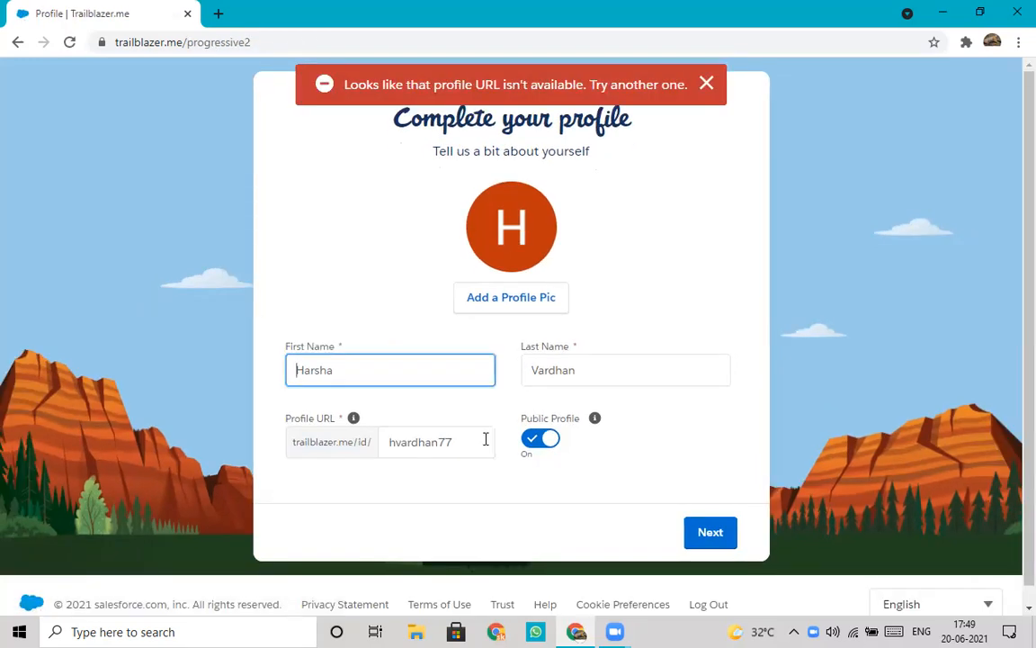
Lengthen the profile URL to a unique one, keep it public and continue.
{"action": "left_click", "coordinate": [435, 442]}
{"action": "type", "text": "456"}
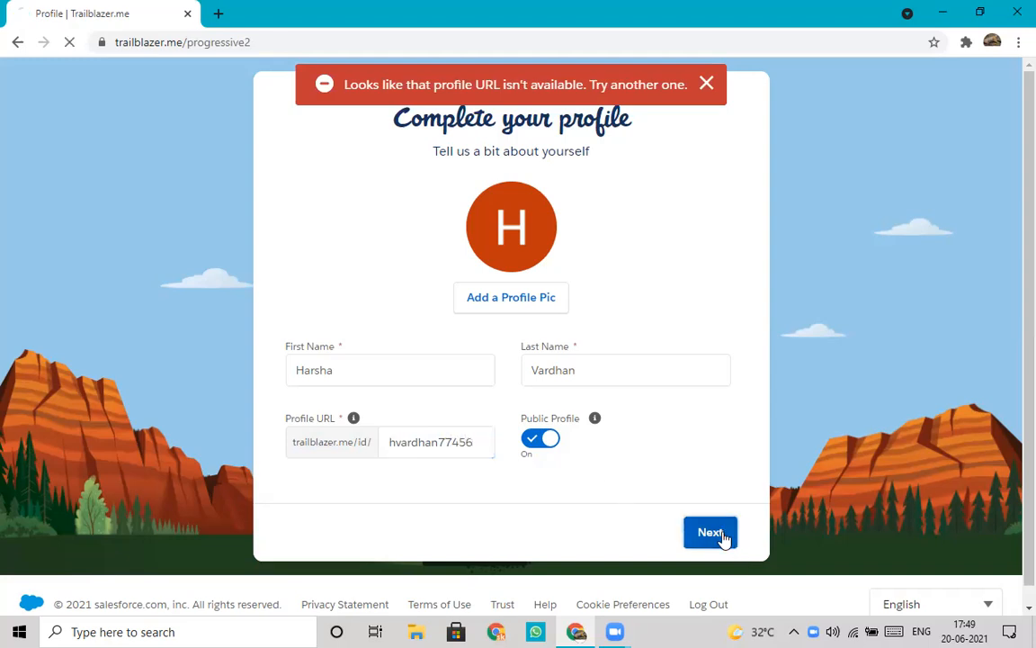
{"action": "left_click", "coordinate": [708, 533]}
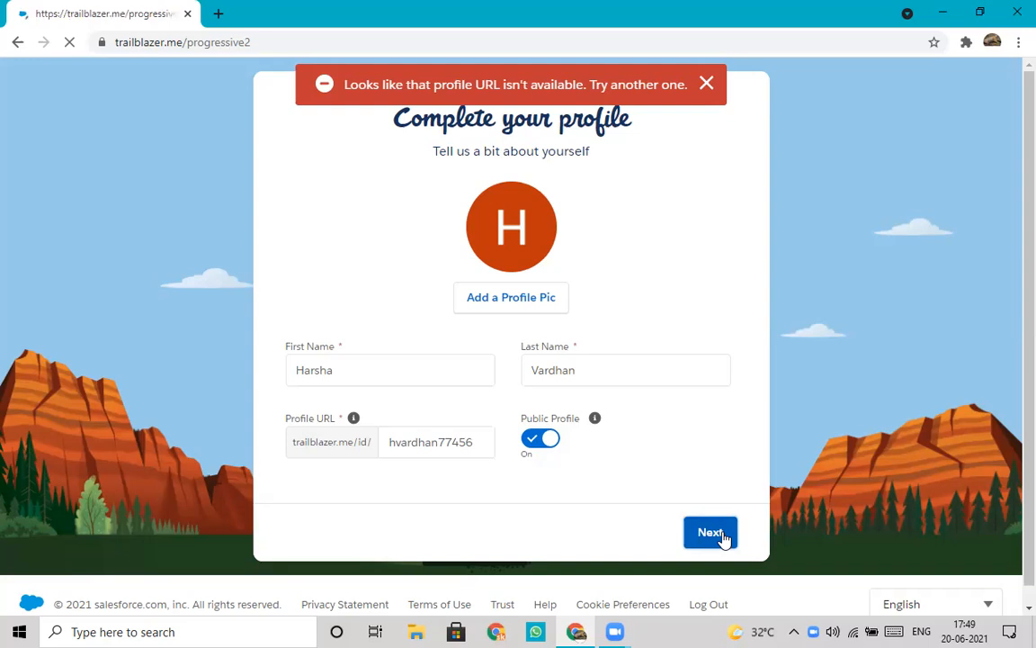
Set the company to CMR Institute of Technology Hyderabad and choose a role.
{"action": "left_click", "coordinate": [709, 532]}
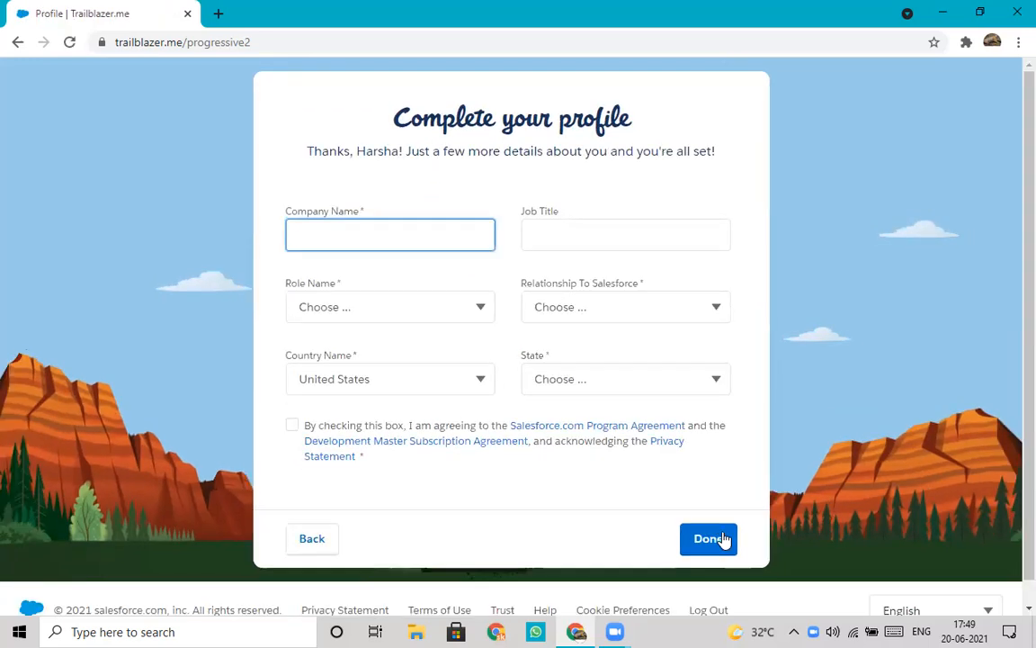
{"action": "type", "text": "C"}
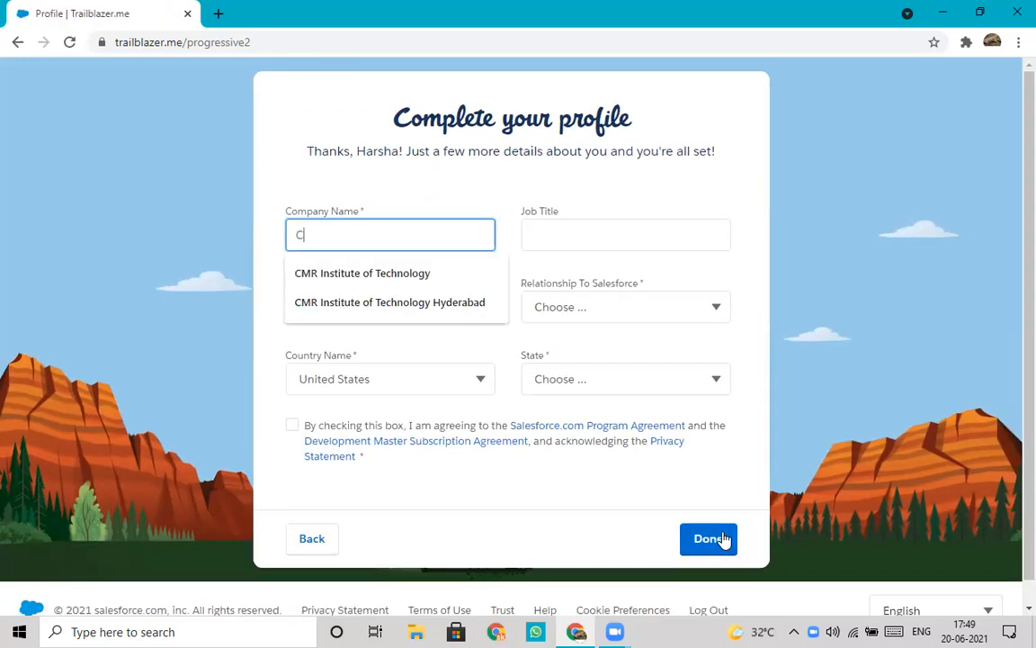
{"action": "type", "text": "MR"}
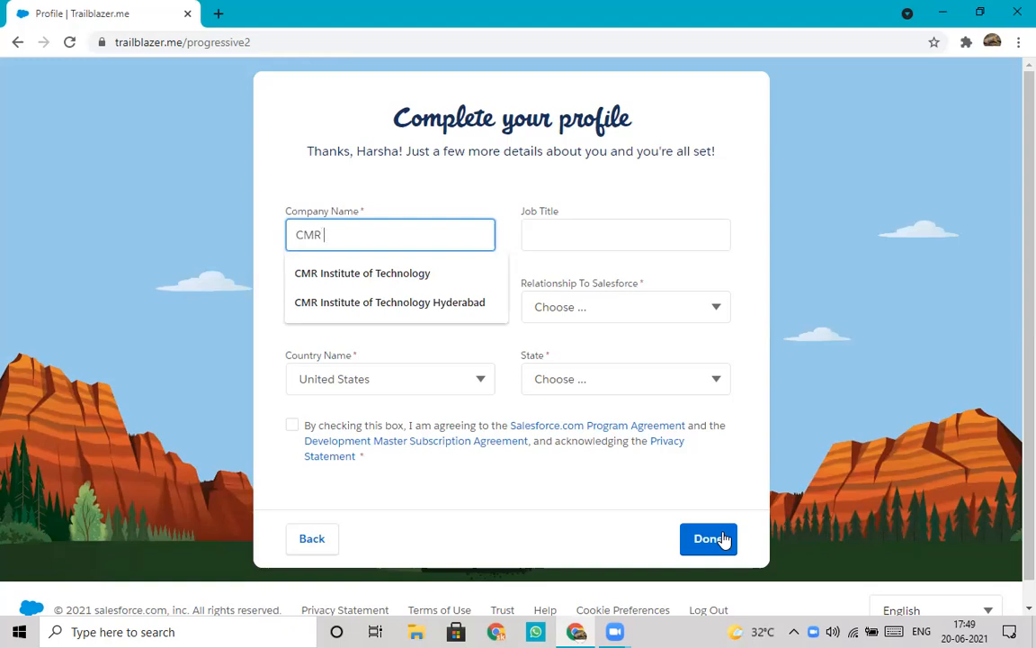
{"action": "left_click", "coordinate": [388, 302]}
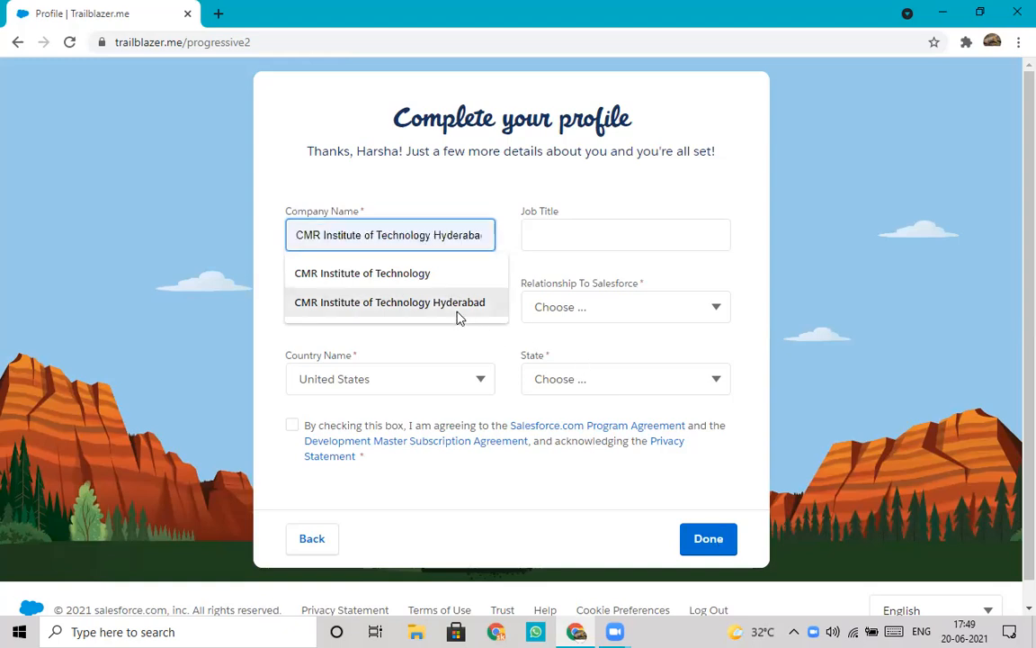
{"action": "left_click", "coordinate": [391, 302]}
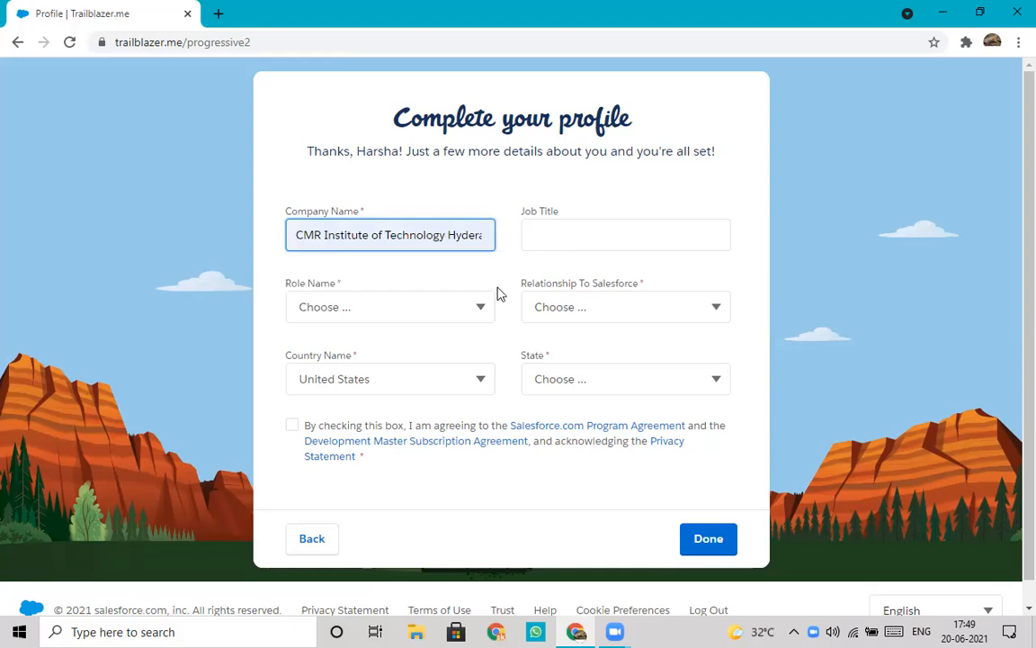
{"action": "left_click", "coordinate": [389, 305]}
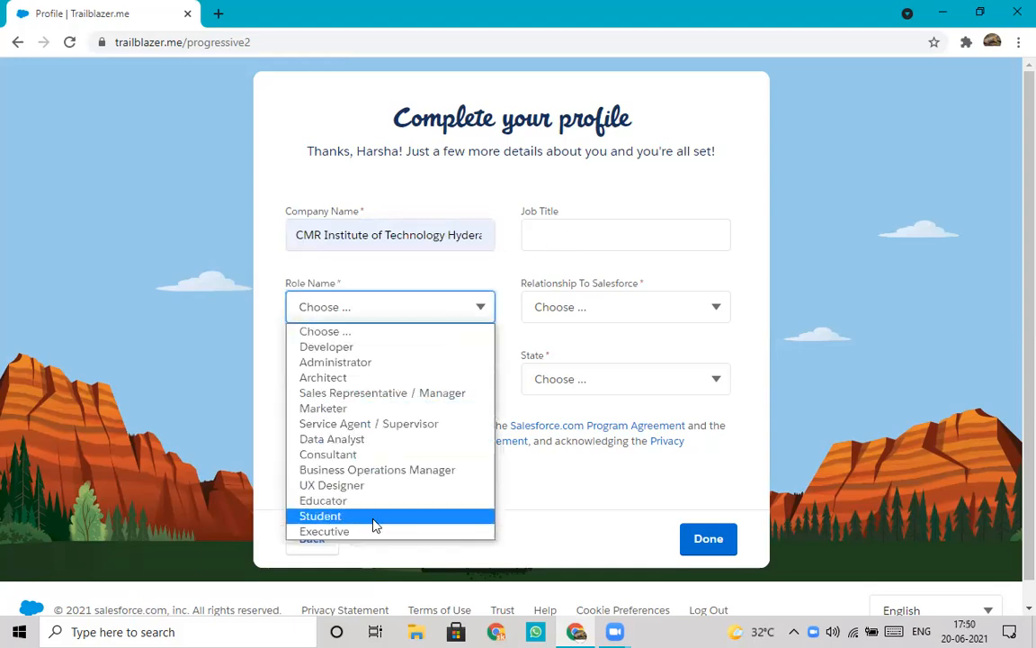
Set relationship to Non-Customer / Prospect, country India and state Telangana.
{"action": "left_click", "coordinate": [320, 514]}
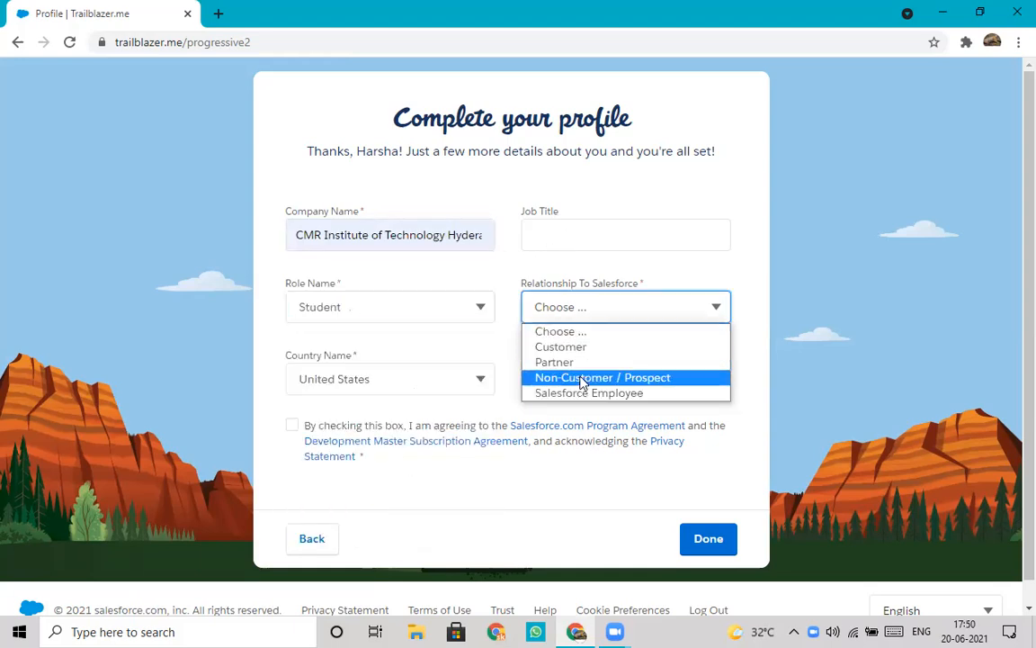
{"action": "mouse_move", "coordinate": [602, 378]}
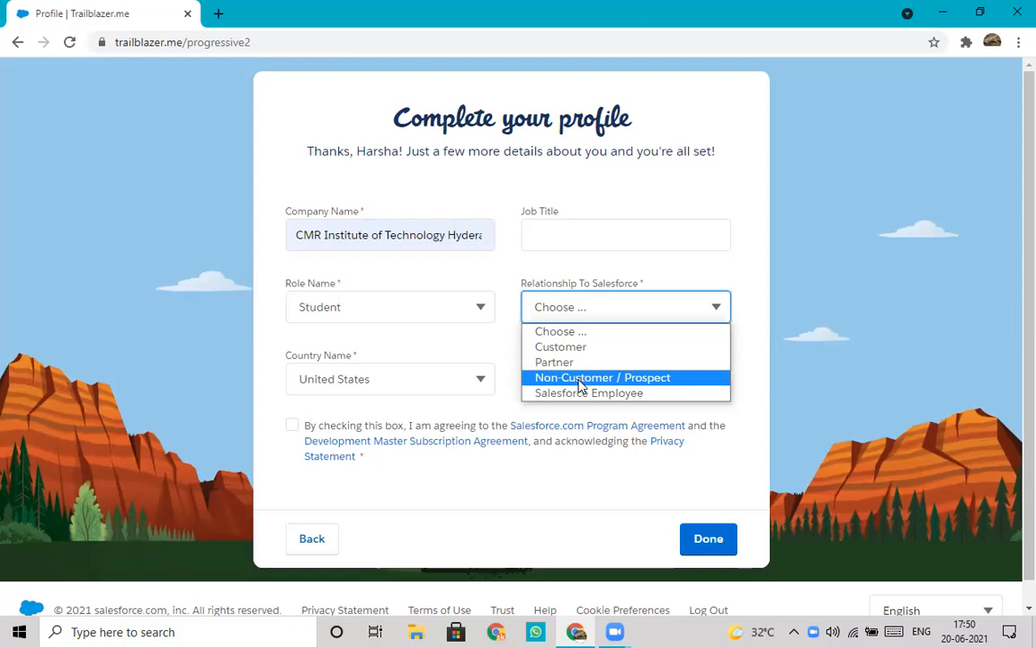
{"action": "left_click", "coordinate": [601, 378]}
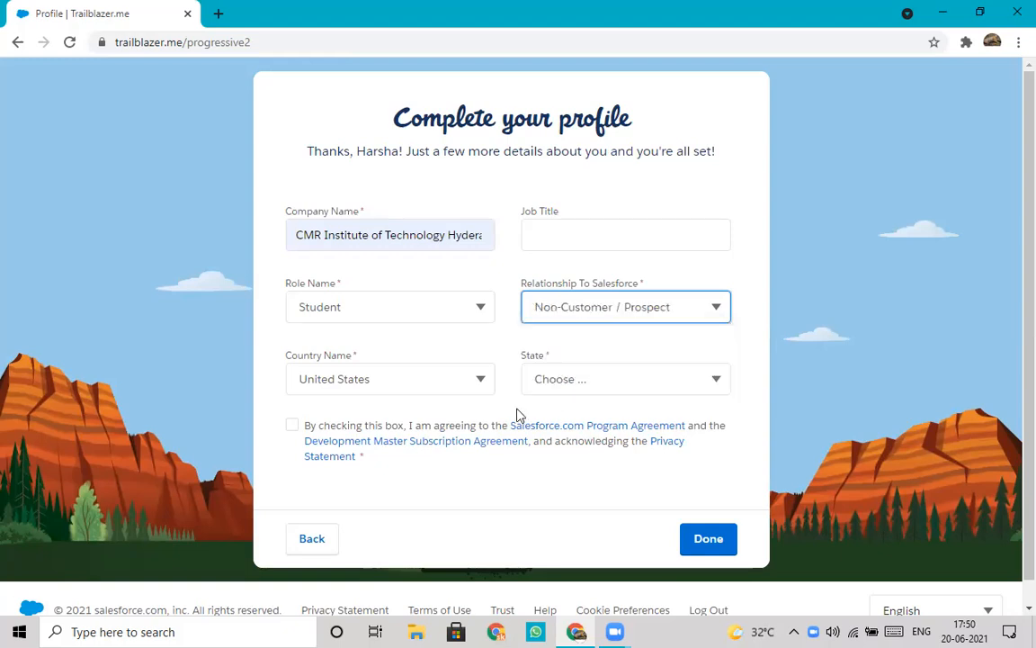
{"action": "left_click", "coordinate": [389, 378]}
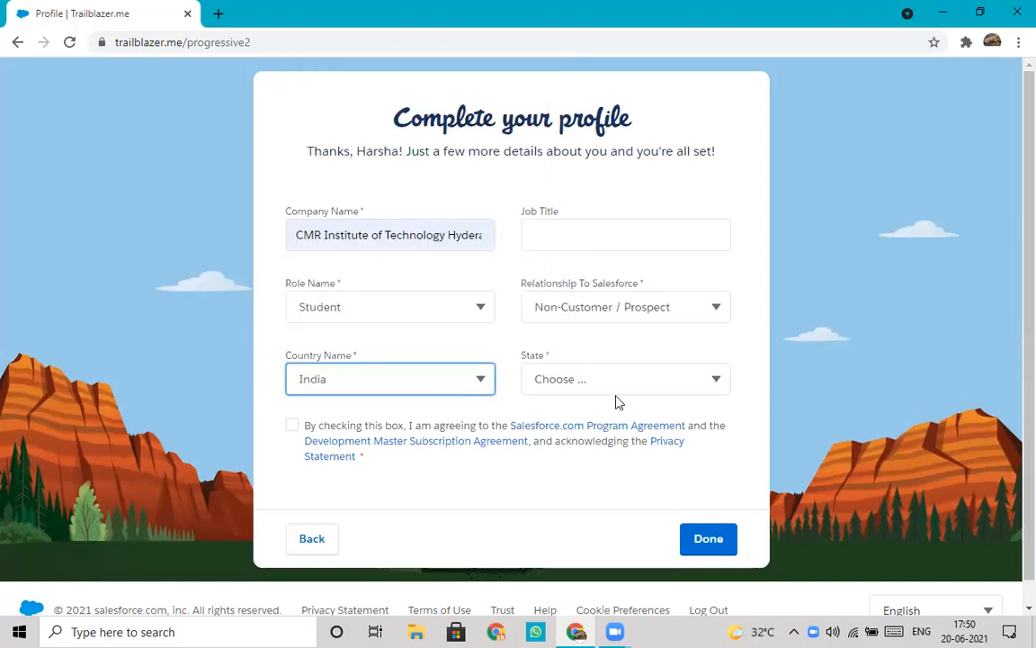
{"action": "left_click", "coordinate": [625, 378]}
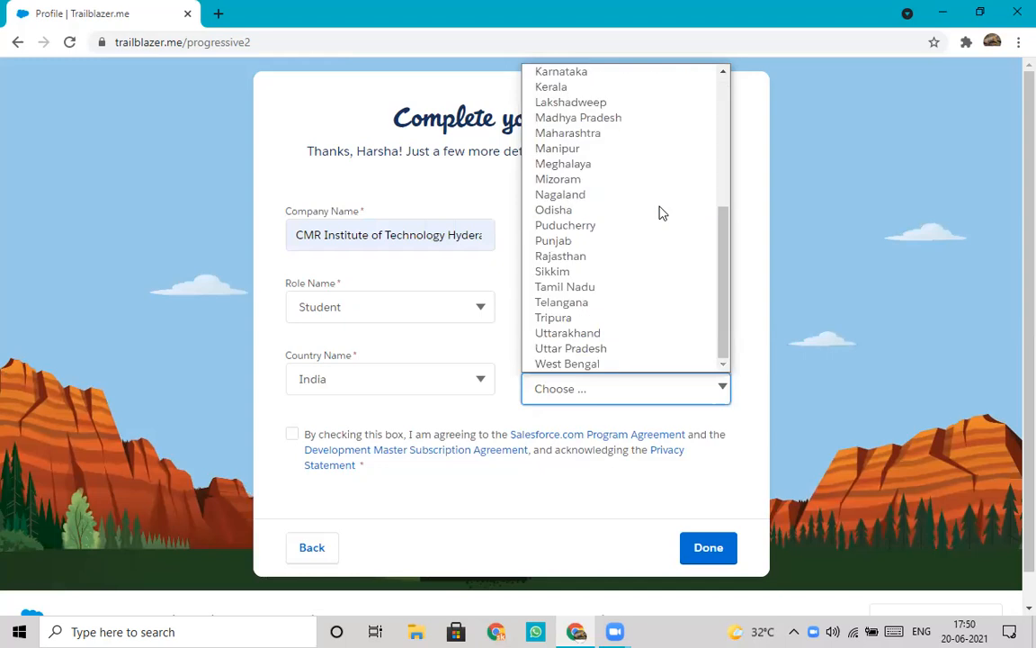
{"action": "left_click", "coordinate": [562, 302]}
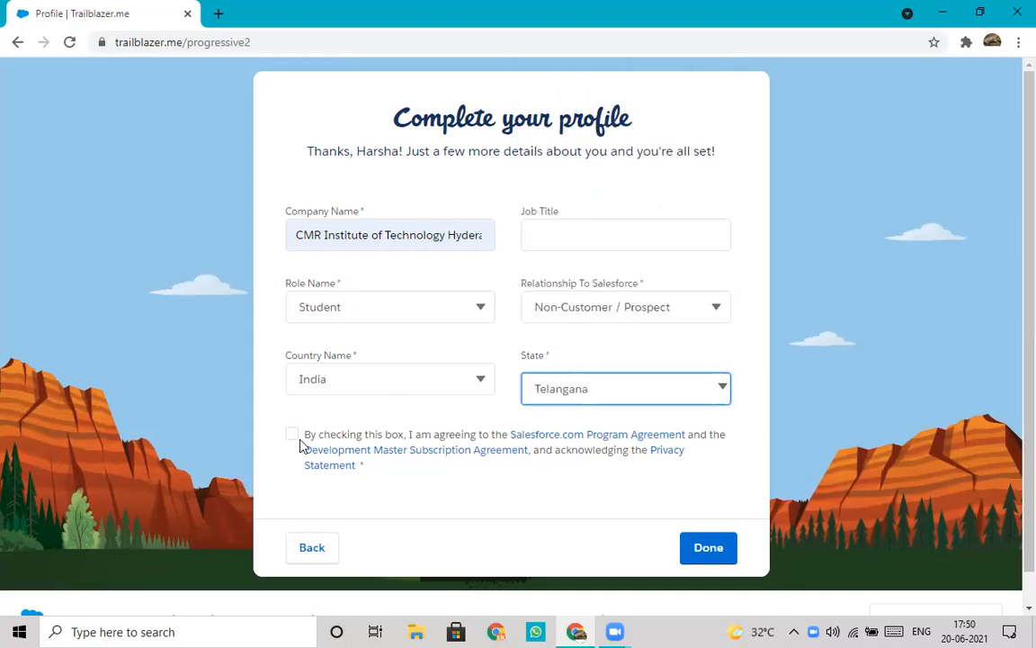
Accept the program agreement and submit the completed profile.
{"action": "left_click", "coordinate": [291, 434]}
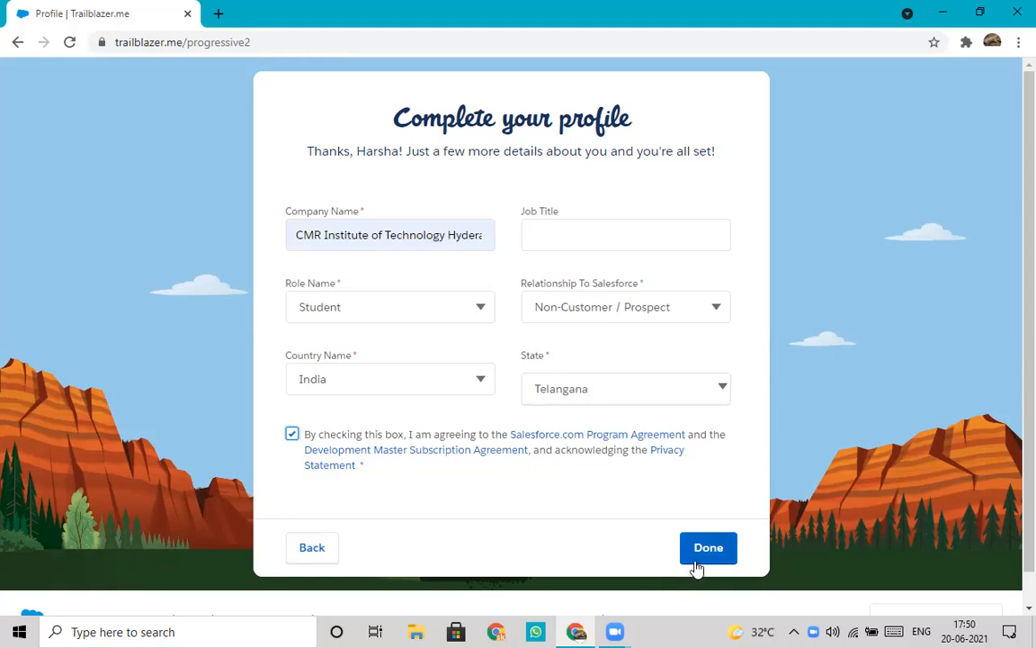
{"action": "left_click", "coordinate": [709, 547]}
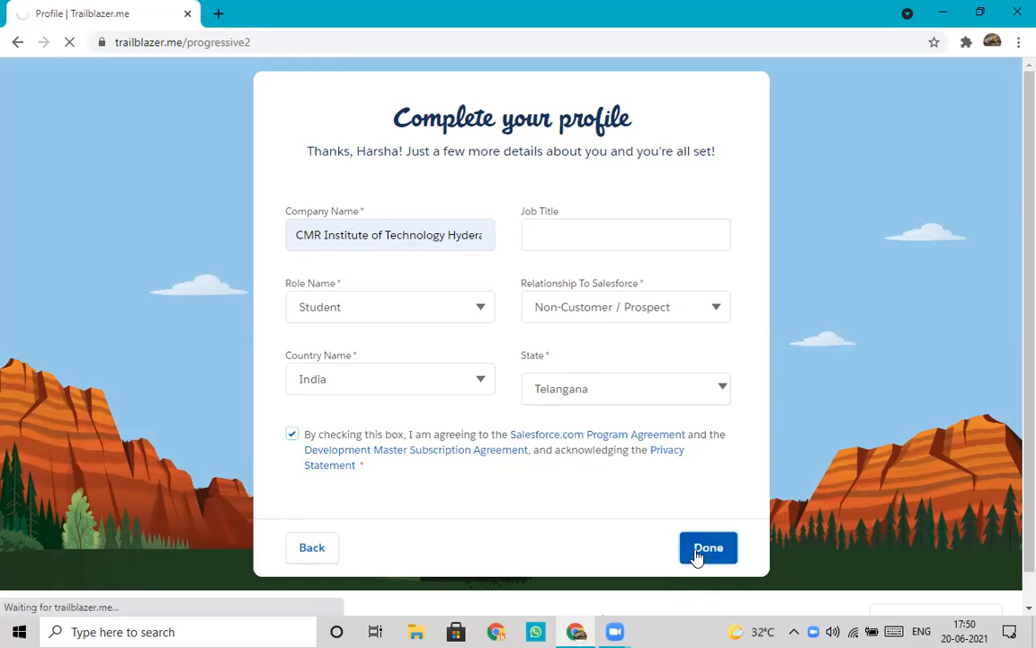
{"action": "left_click", "coordinate": [709, 547]}
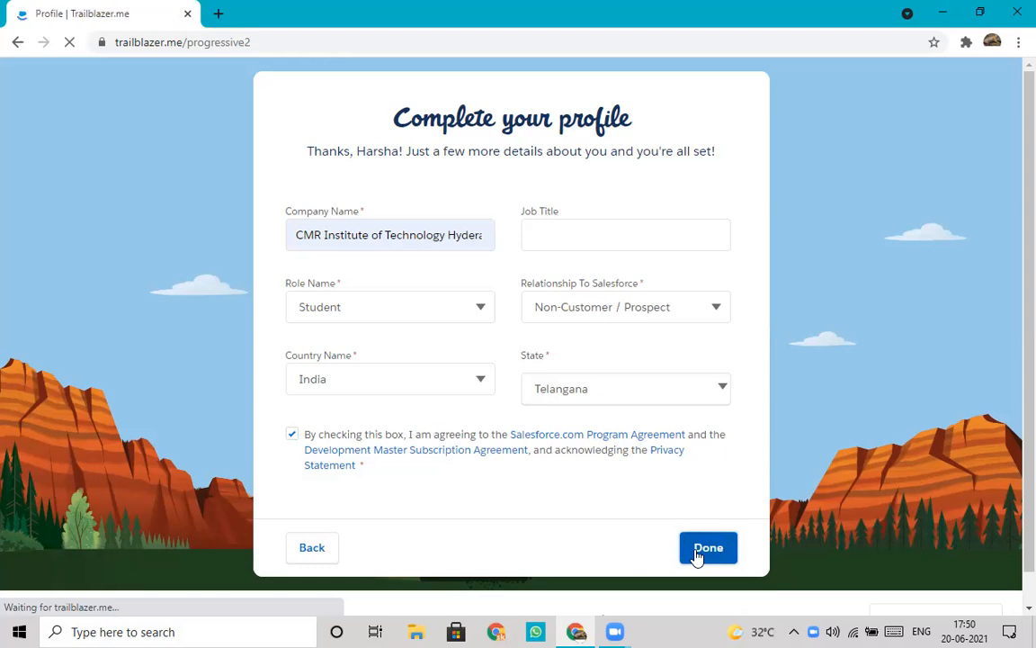
{"action": "left_click", "coordinate": [708, 546]}
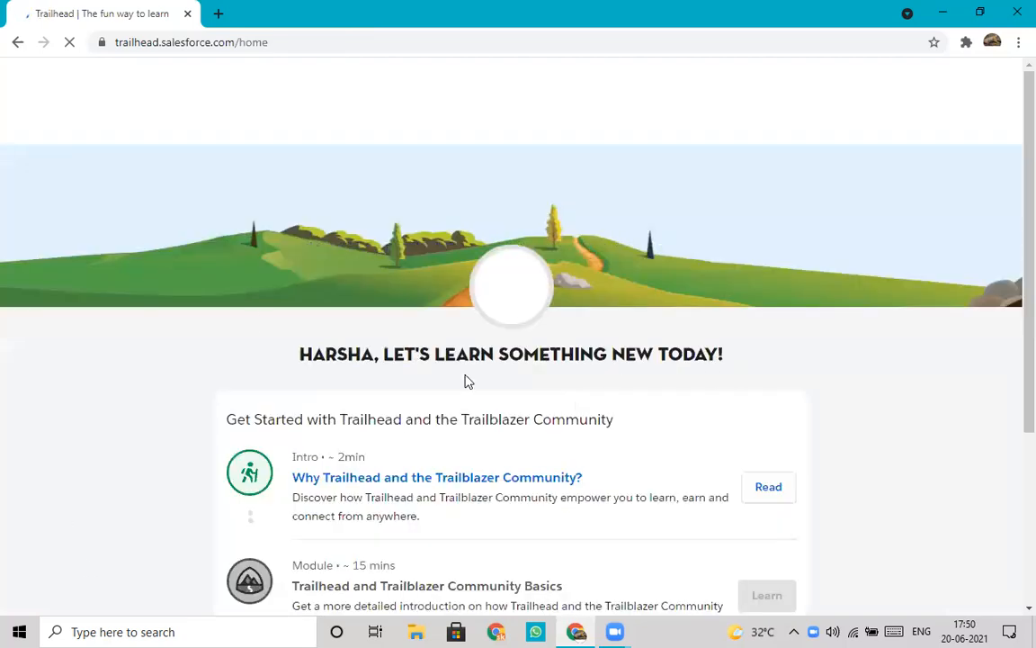
Go to your own Trailblazer.me profile from the account avatar menu.
{"action": "scroll", "scroll_direction": "down", "scroll_amount": 3}
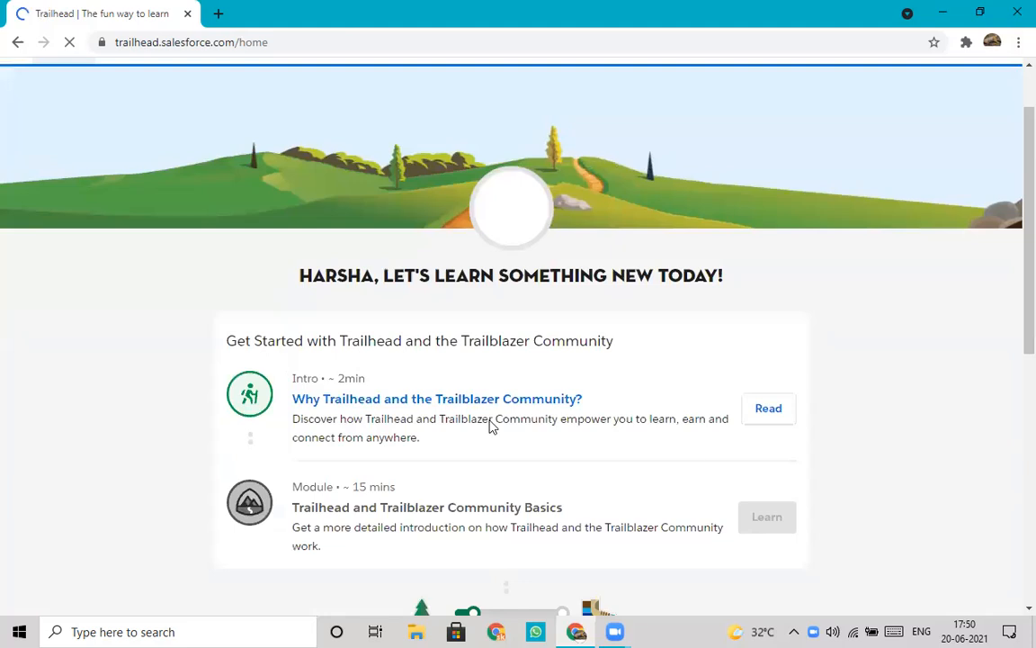
{"action": "scroll", "scroll_direction": "down", "scroll_amount": 3}
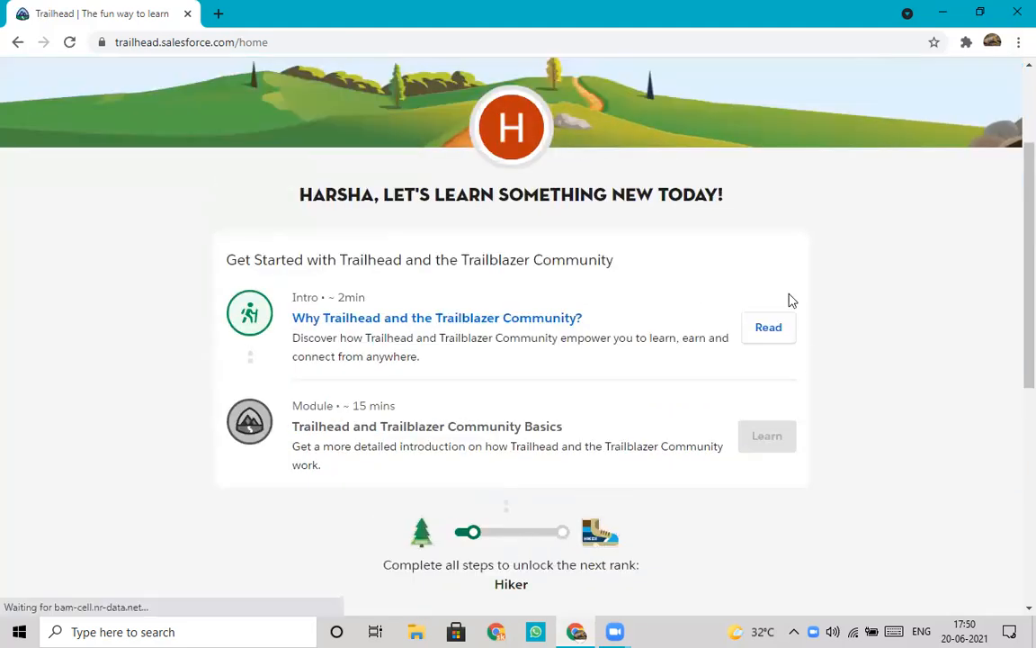
{"action": "mouse_move", "coordinate": [982, 87]}
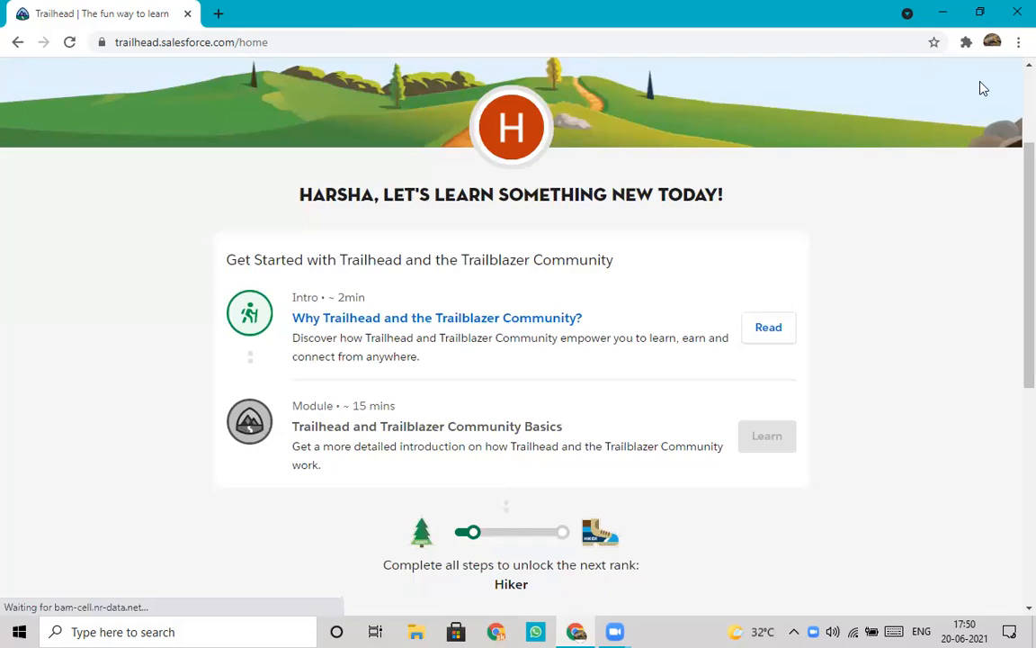
{"action": "left_click", "coordinate": [986, 83]}
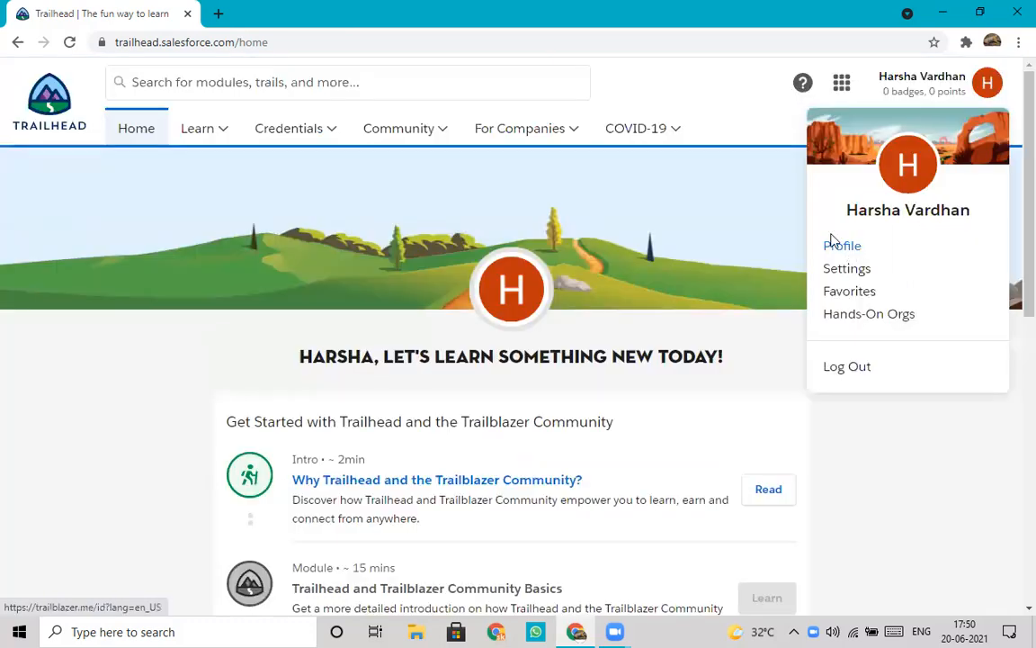
{"action": "left_click", "coordinate": [842, 244]}
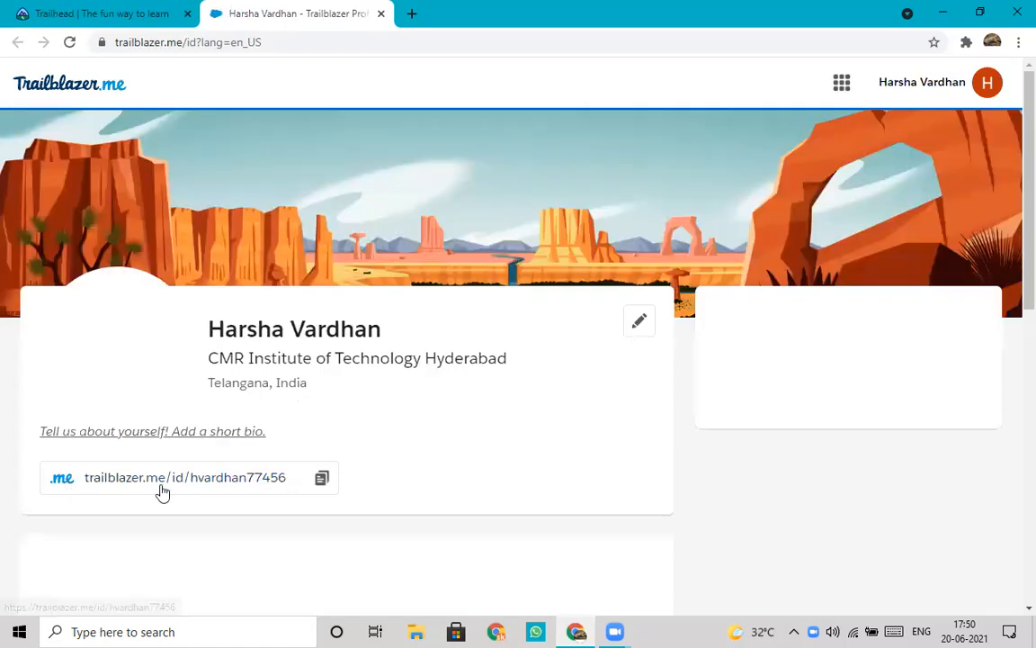
{"action": "mouse_move", "coordinate": [320, 479]}
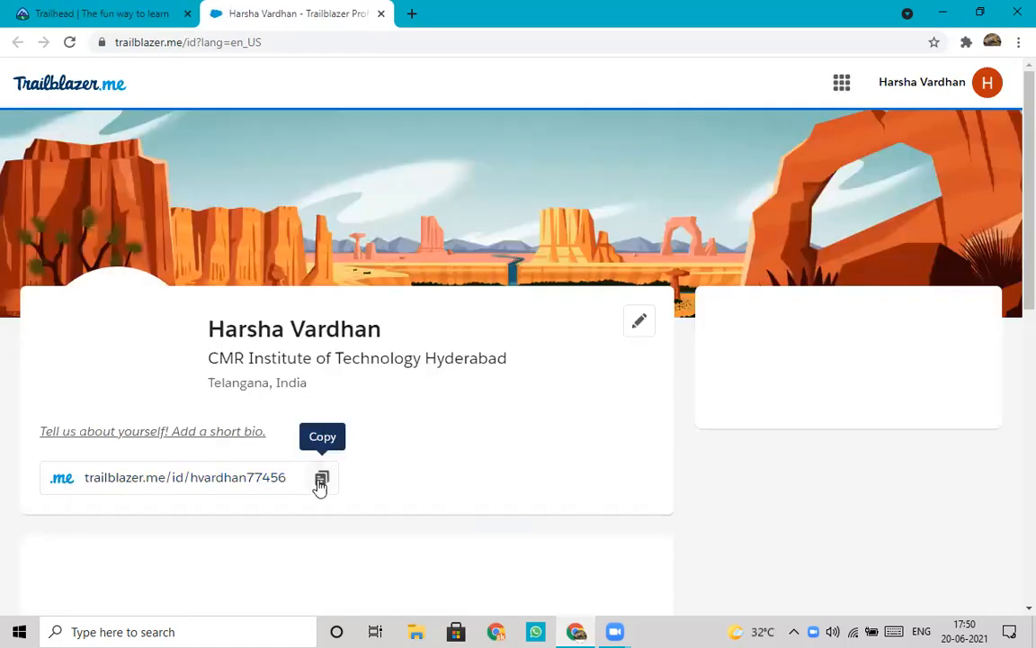
Copy the public trailblazer.me profile link until the Copied URL confirmation shows.
{"action": "left_click", "coordinate": [320, 476]}
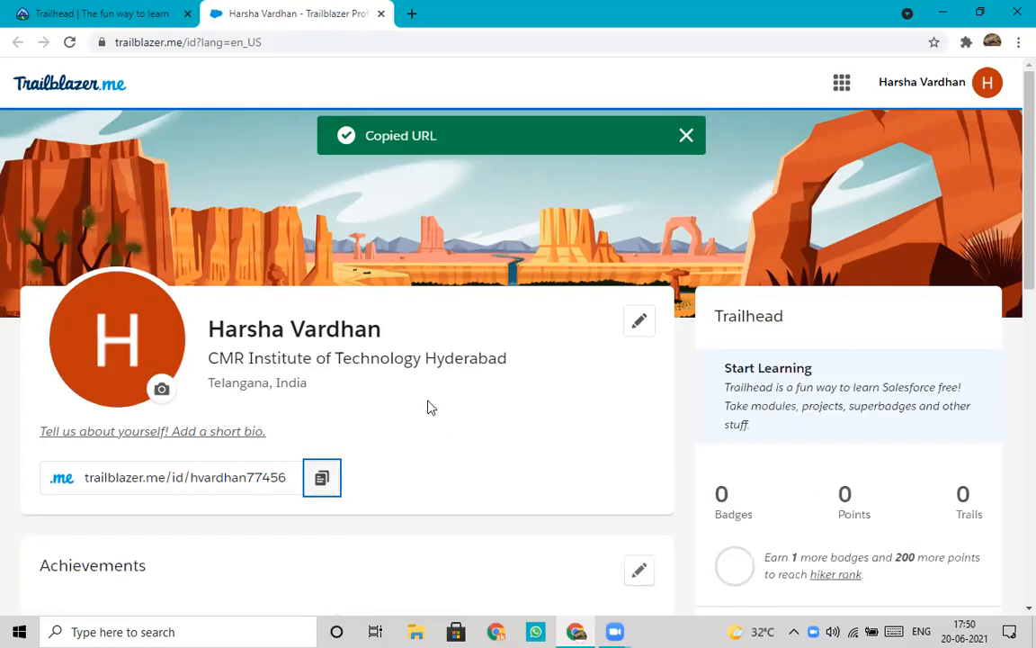
{"action": "scroll", "scroll_direction": "down", "scroll_amount": 3}
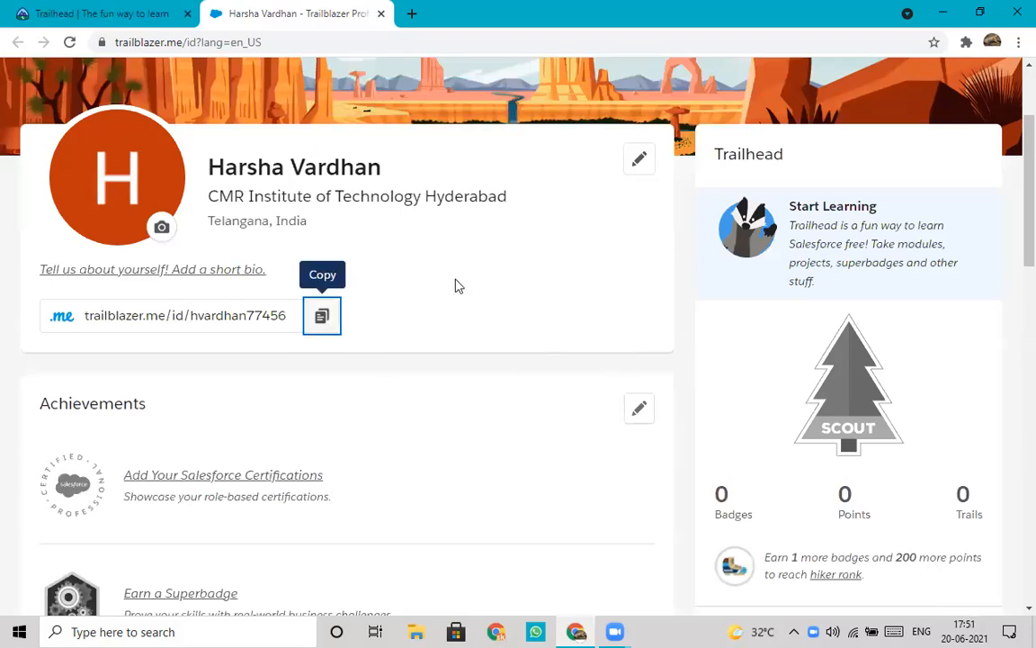
{"action": "left_click", "coordinate": [322, 315]}
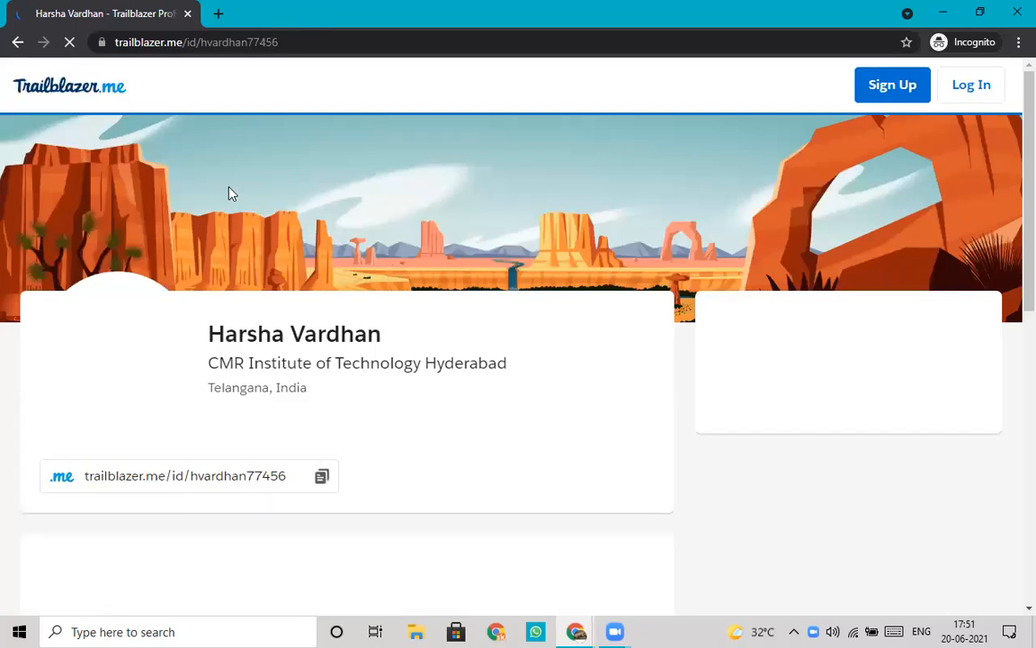
Scroll the signed-out public profile to review the Details section and badge counts.
{"action": "scroll", "scroll_direction": "down", "scroll_amount": 3}
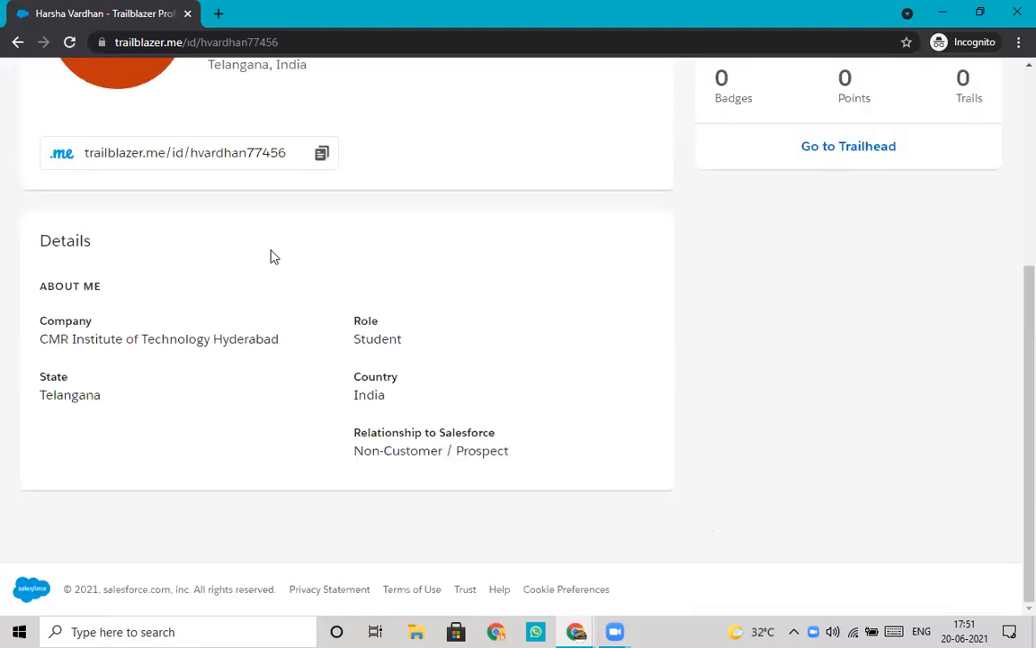
{"action": "scroll", "scroll_direction": "down", "scroll_amount": 3}
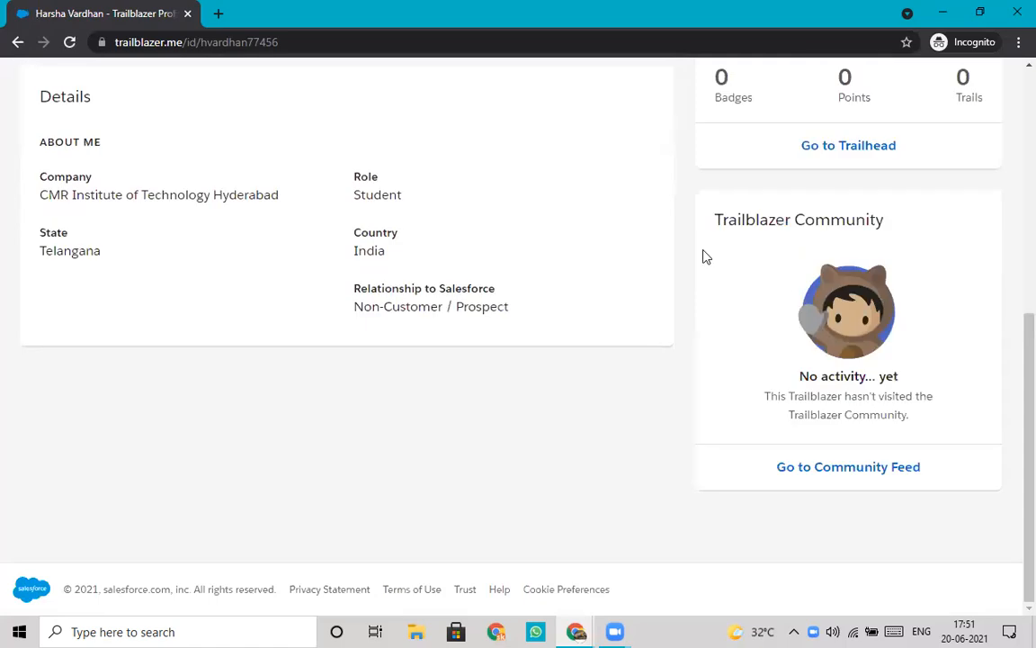
{"action": "scroll", "scroll_direction": "up", "scroll_amount": 3}
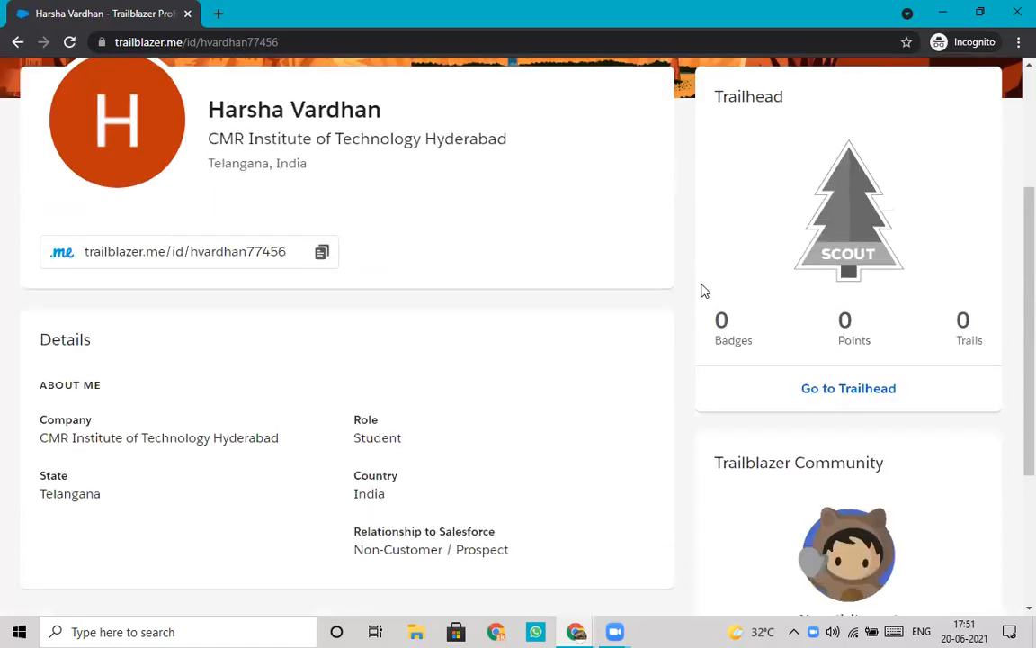
{"action": "mouse_move", "coordinate": [313, 68]}
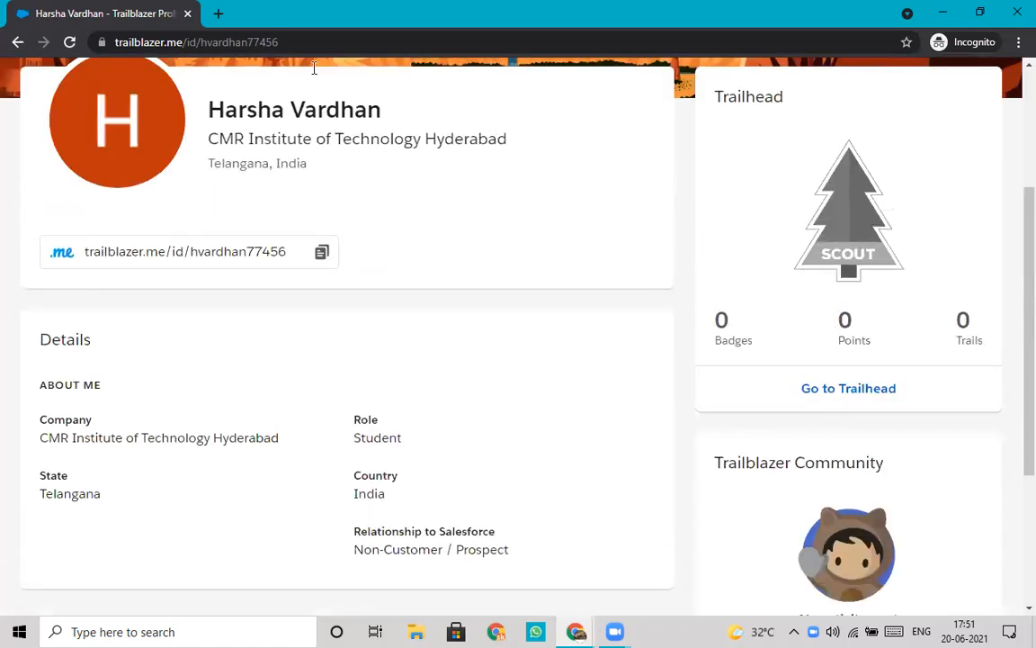